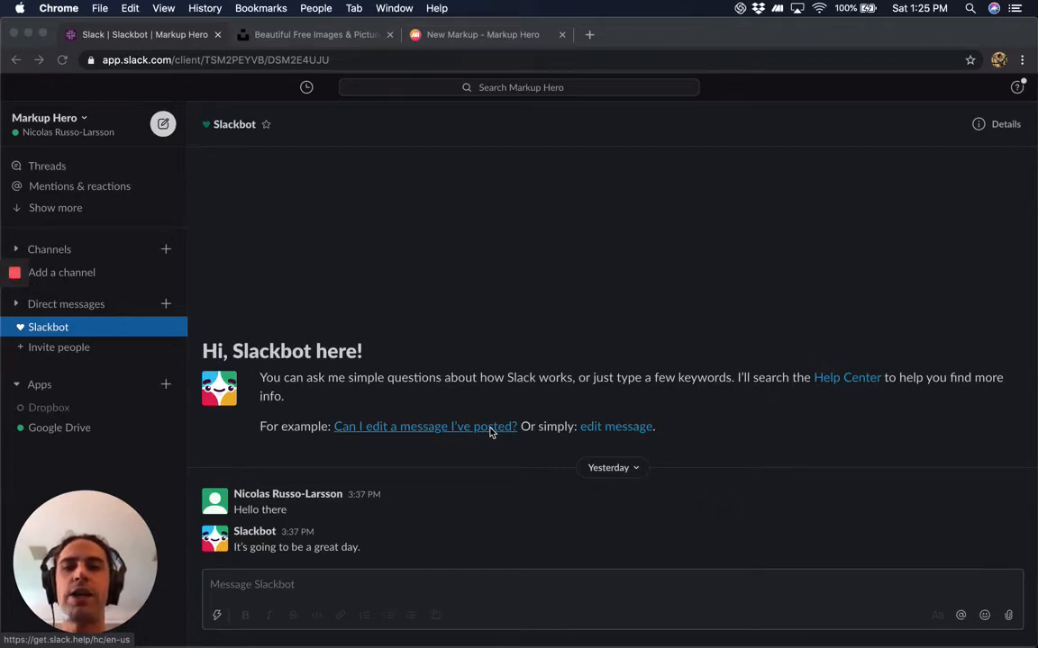
{"action": "mouse_move", "coordinate": [495, 454]}
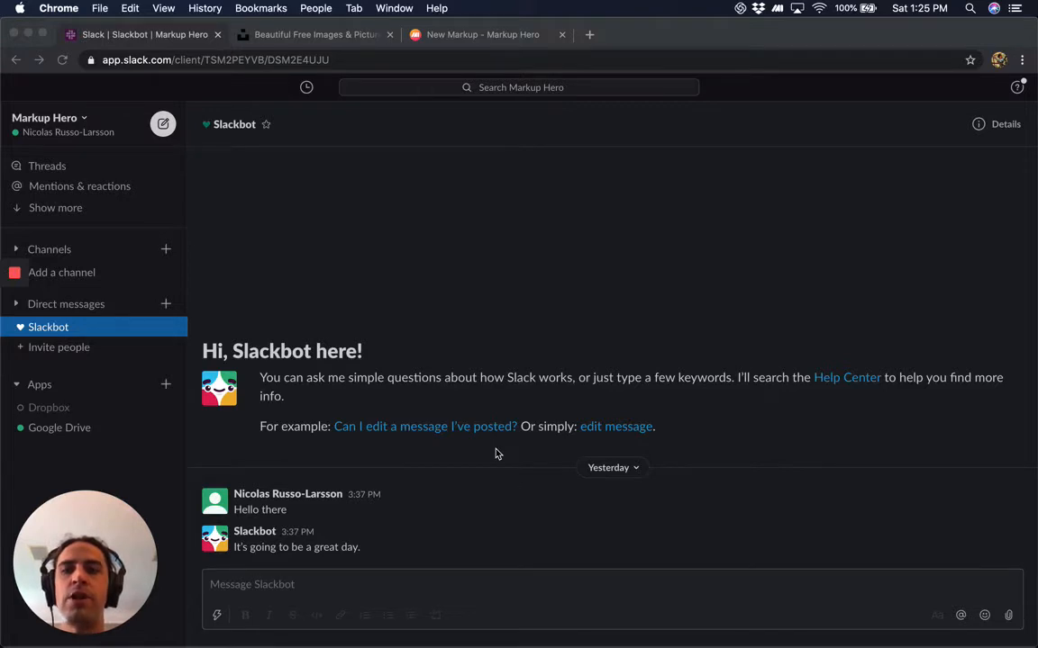
{"action": "mouse_move", "coordinate": [436, 270]}
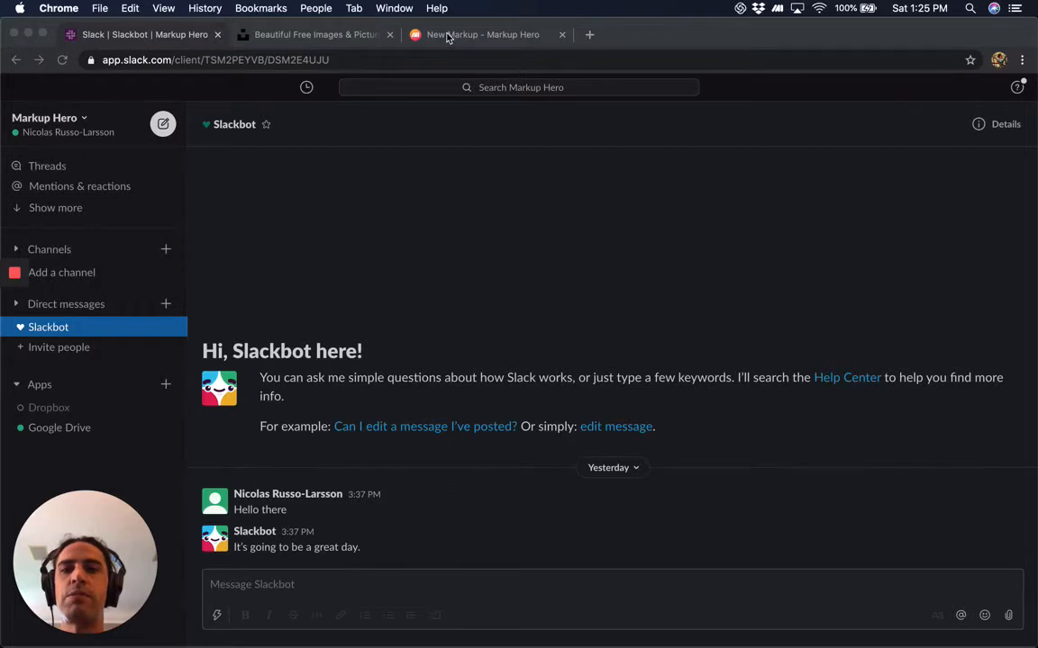
Switch the browser to Markup Hero's blank New Markup tab.
{"action": "left_click", "coordinate": [482, 34]}
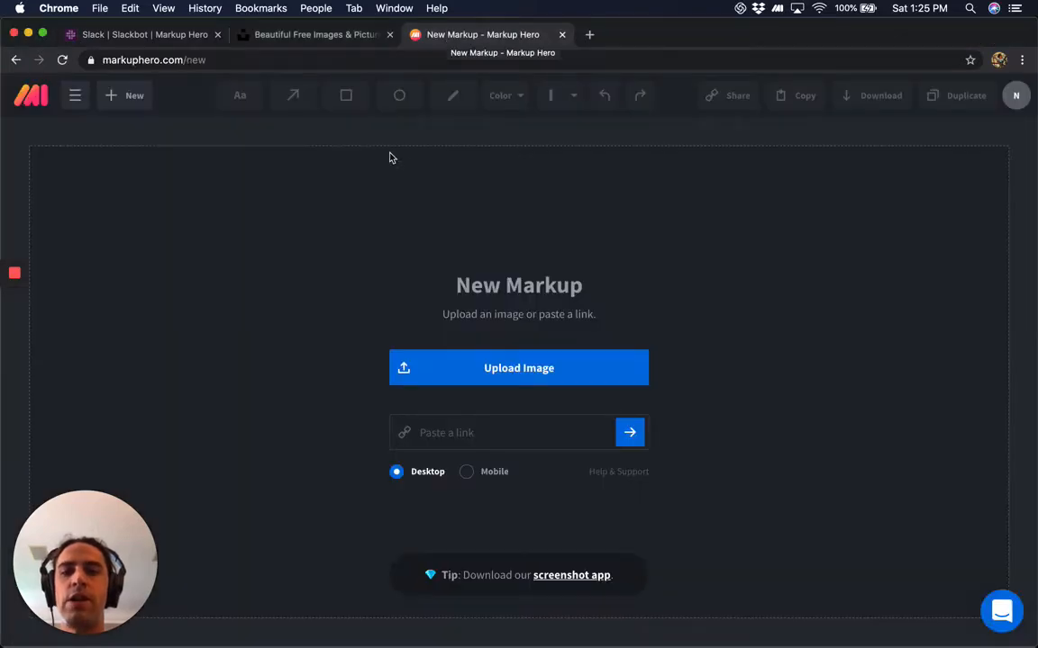
{"action": "mouse_move", "coordinate": [440, 367]}
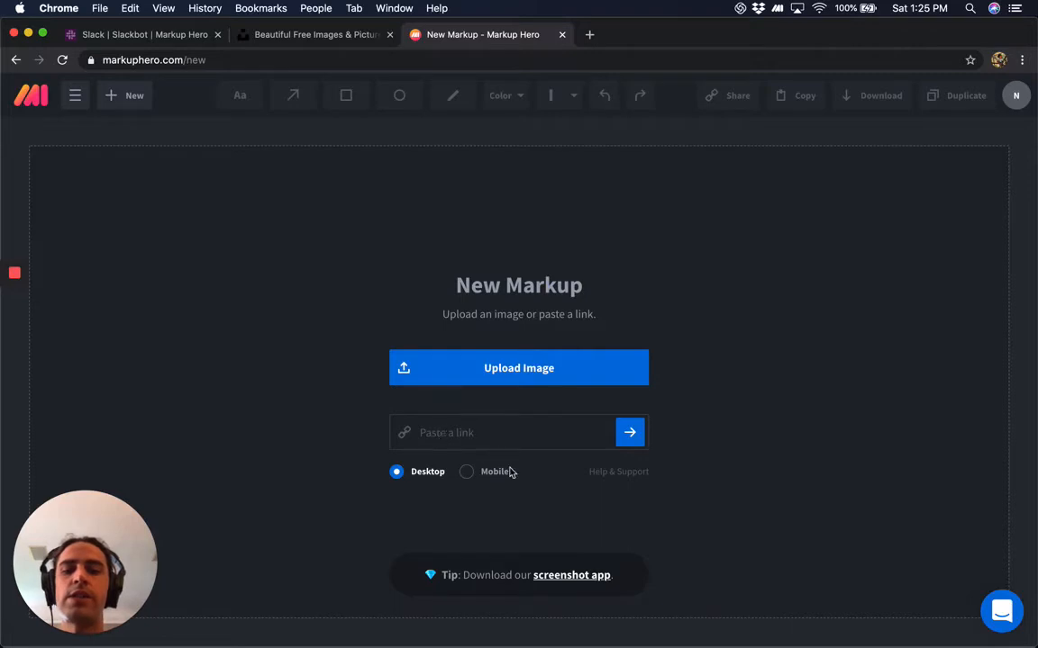
{"action": "mouse_move", "coordinate": [568, 580]}
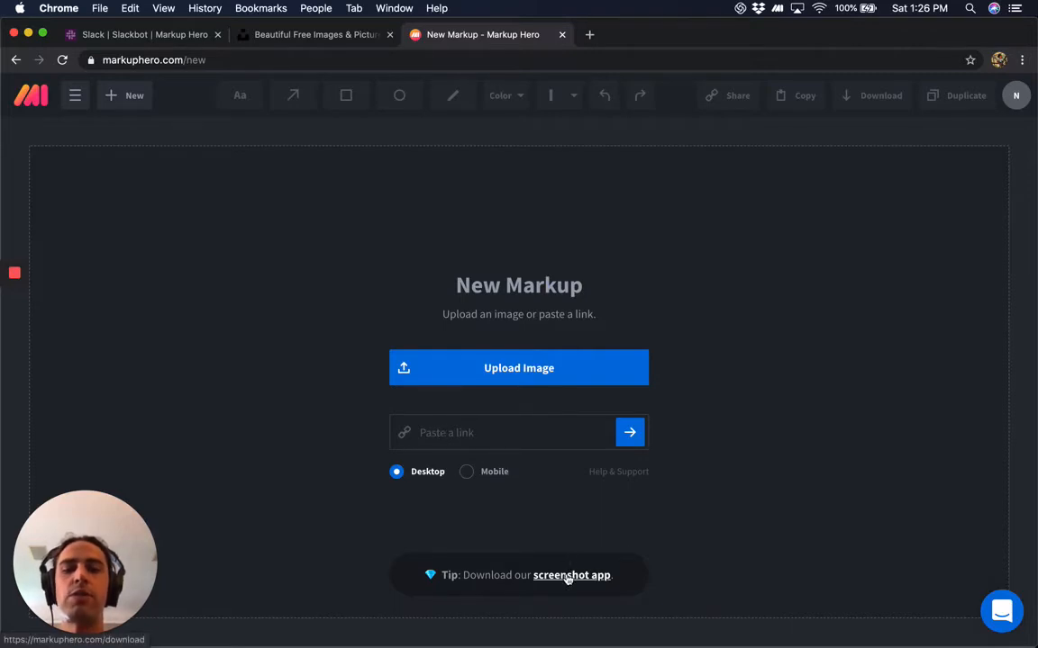
Follow the Tip banner's 'screenshot app' link and look through the Download page.
{"action": "left_click", "coordinate": [573, 576]}
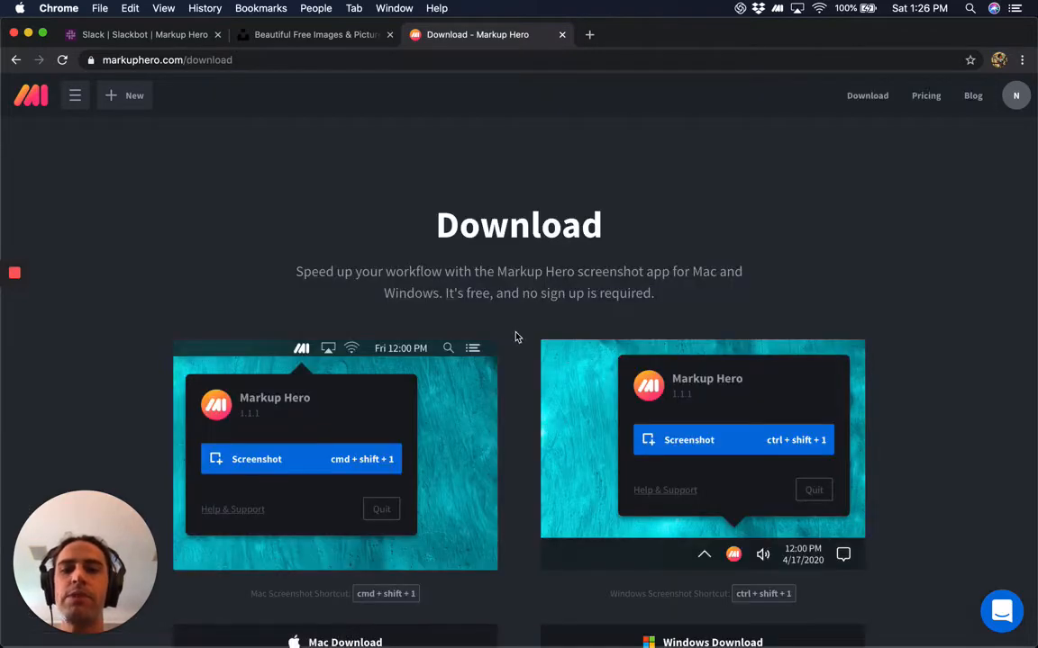
{"action": "scroll", "scroll_direction": "down", "scroll_amount": 3}
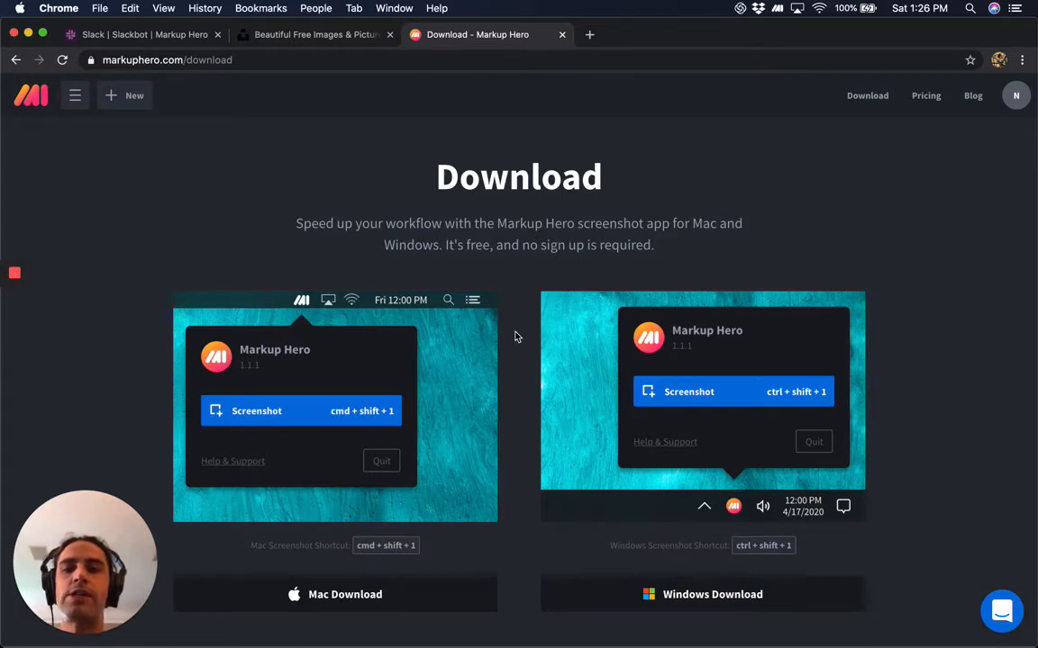
{"action": "scroll", "scroll_direction": "down", "scroll_amount": 3}
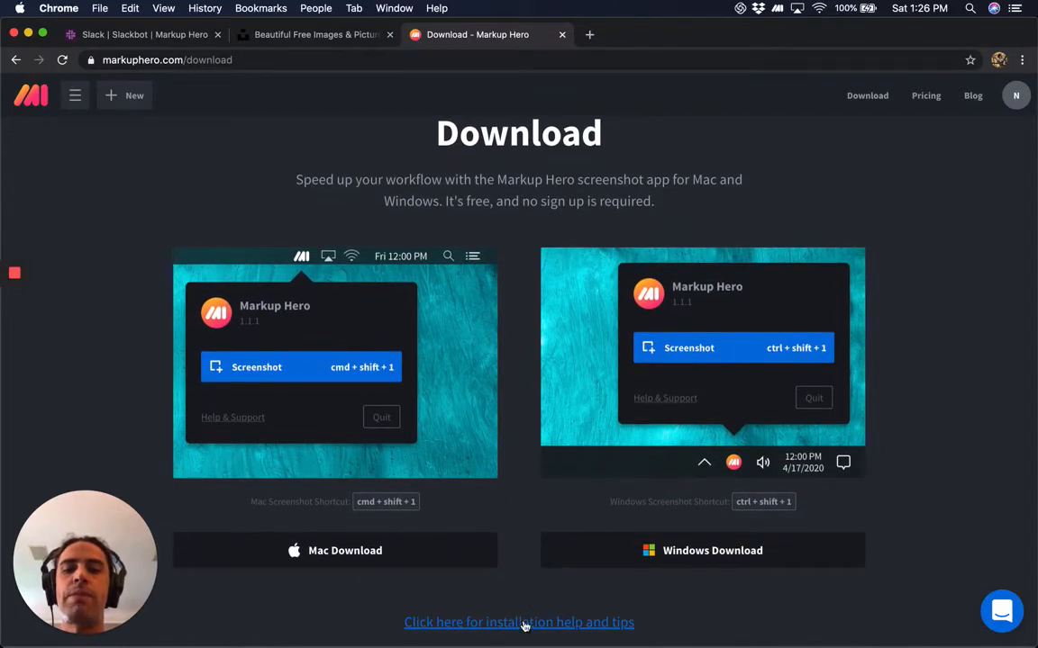
{"action": "mouse_move", "coordinate": [519, 479]}
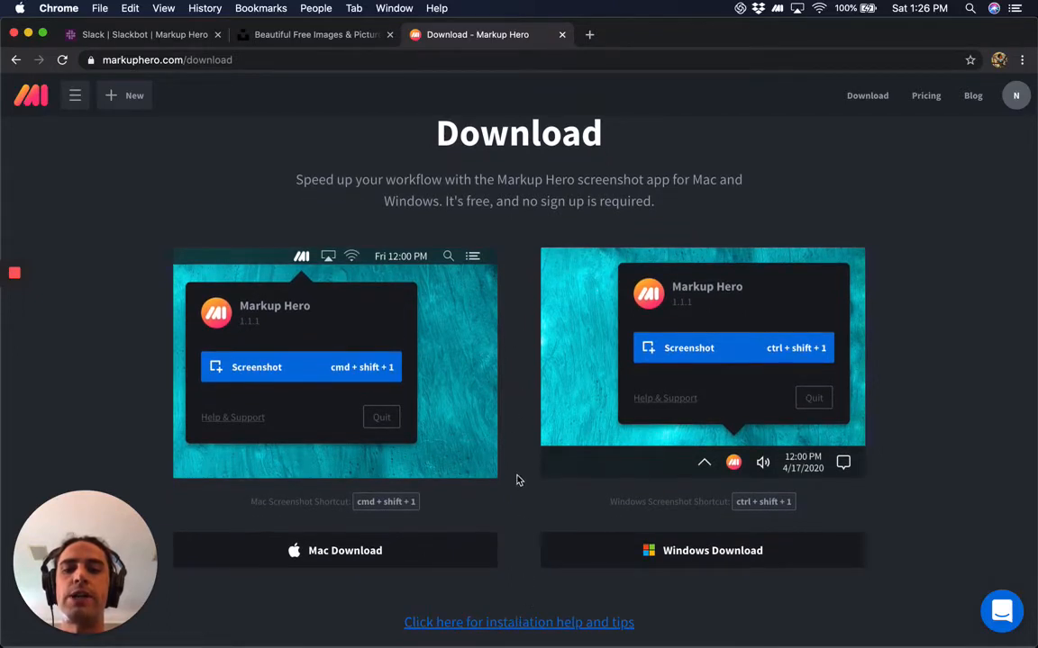
{"action": "scroll", "scroll_direction": "down", "scroll_amount": 3}
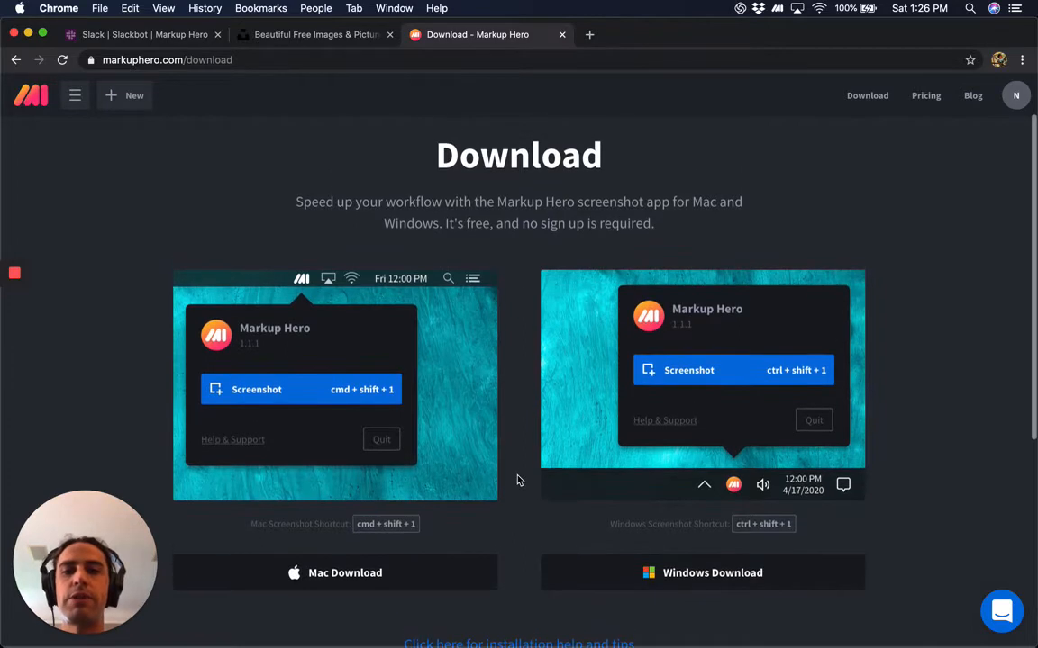
{"action": "scroll", "scroll_direction": "down", "scroll_amount": 3}
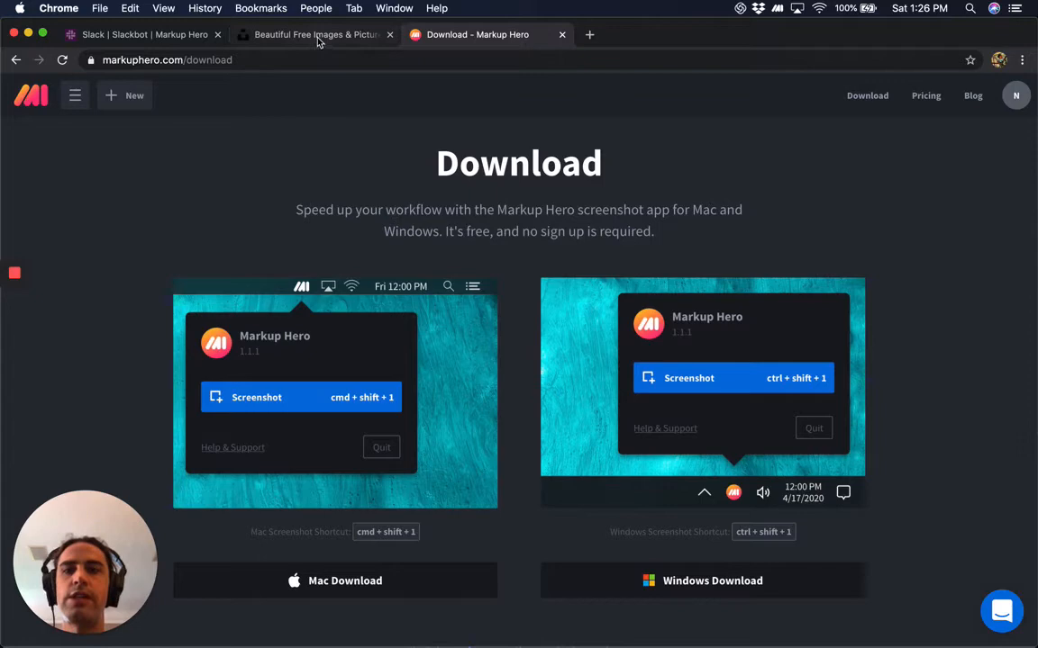
Capture the Unsplash home page with the Markup Hero menu-bar Screenshot command.
{"action": "left_click", "coordinate": [314, 34]}
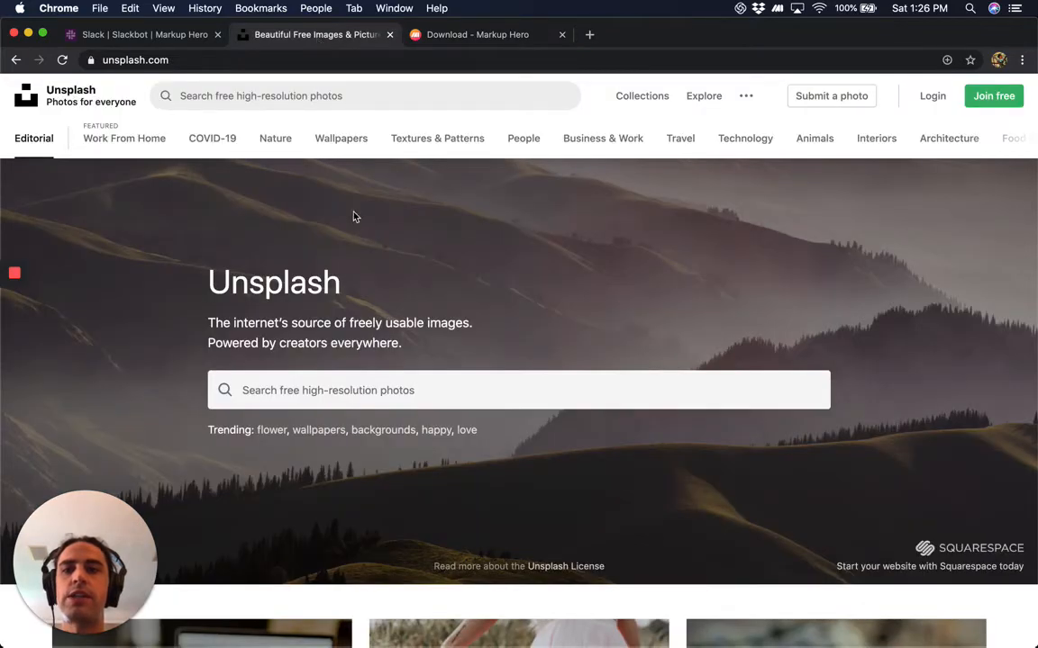
{"action": "left_click", "coordinate": [779, 8]}
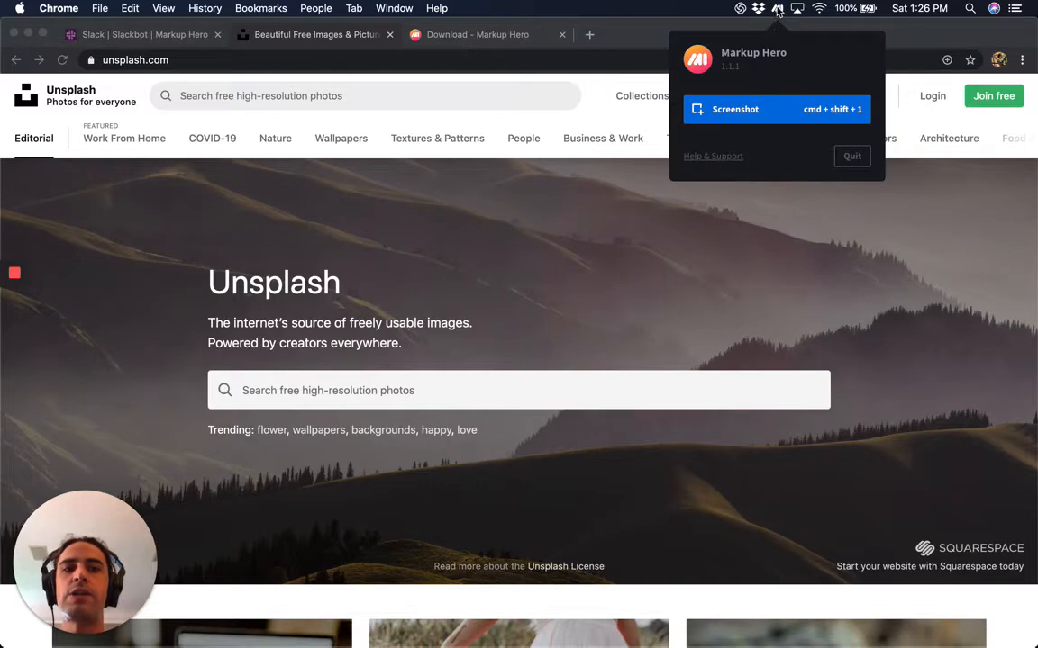
{"action": "left_click", "coordinate": [108, 202]}
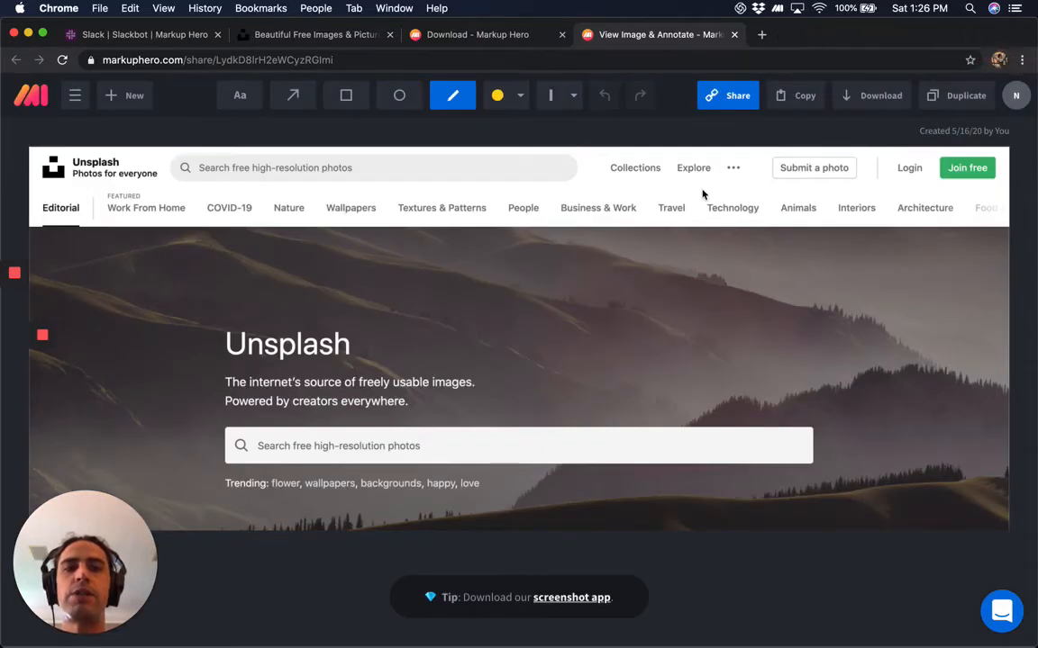
Box the Unsplash logo with a rectangle and draw an arrow pointing at it.
{"action": "left_click", "coordinate": [240, 93]}
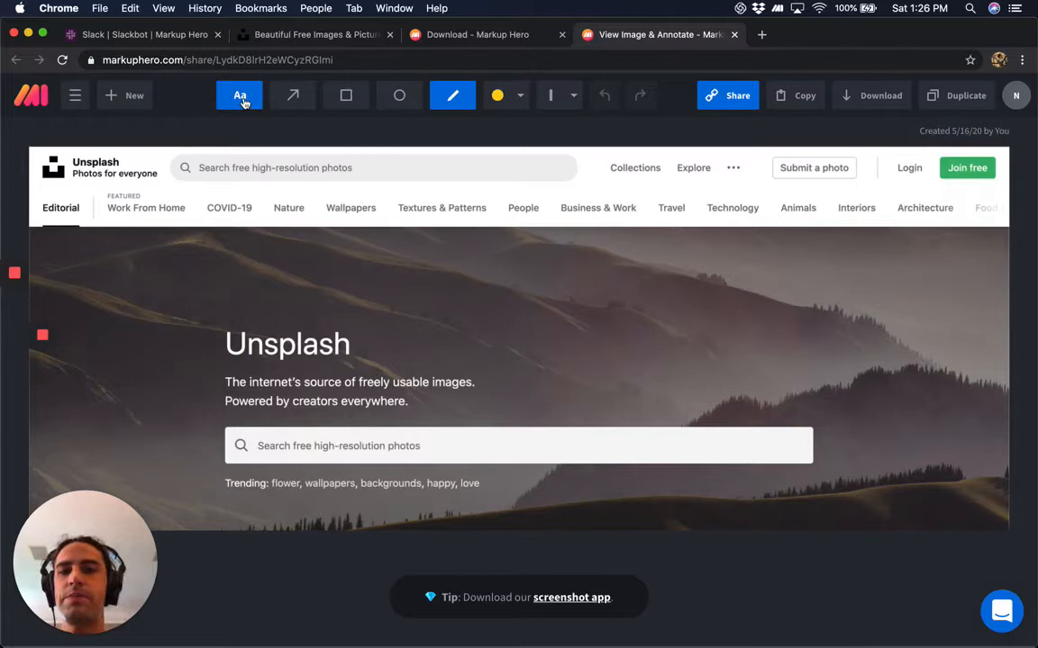
{"action": "mouse_move", "coordinate": [239, 96]}
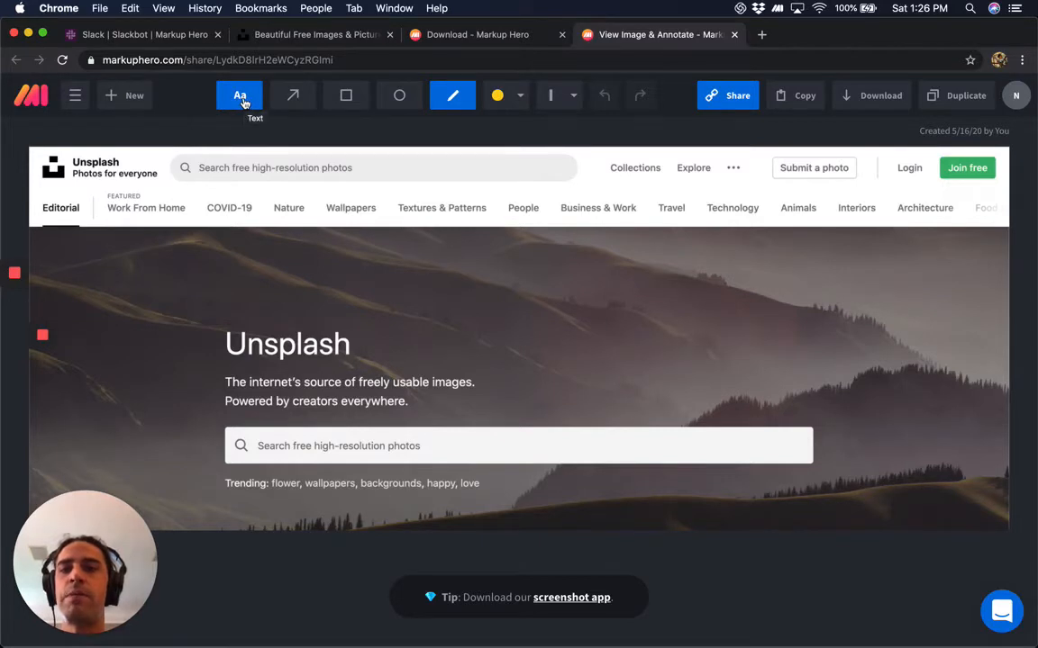
{"action": "left_click", "coordinate": [346, 96]}
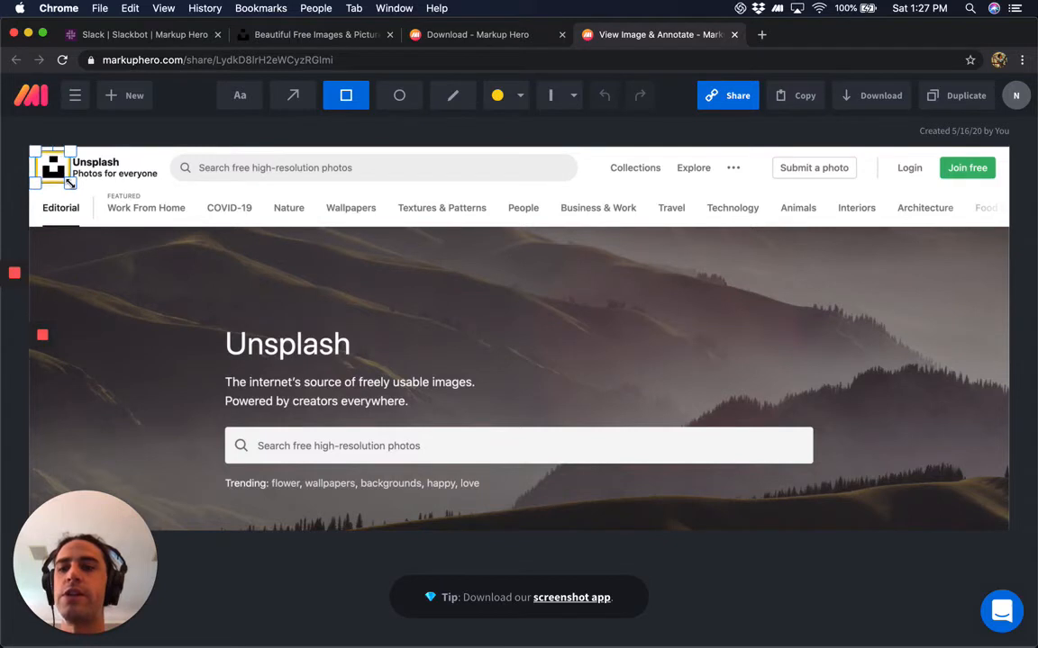
{"action": "left_click", "coordinate": [292, 94]}
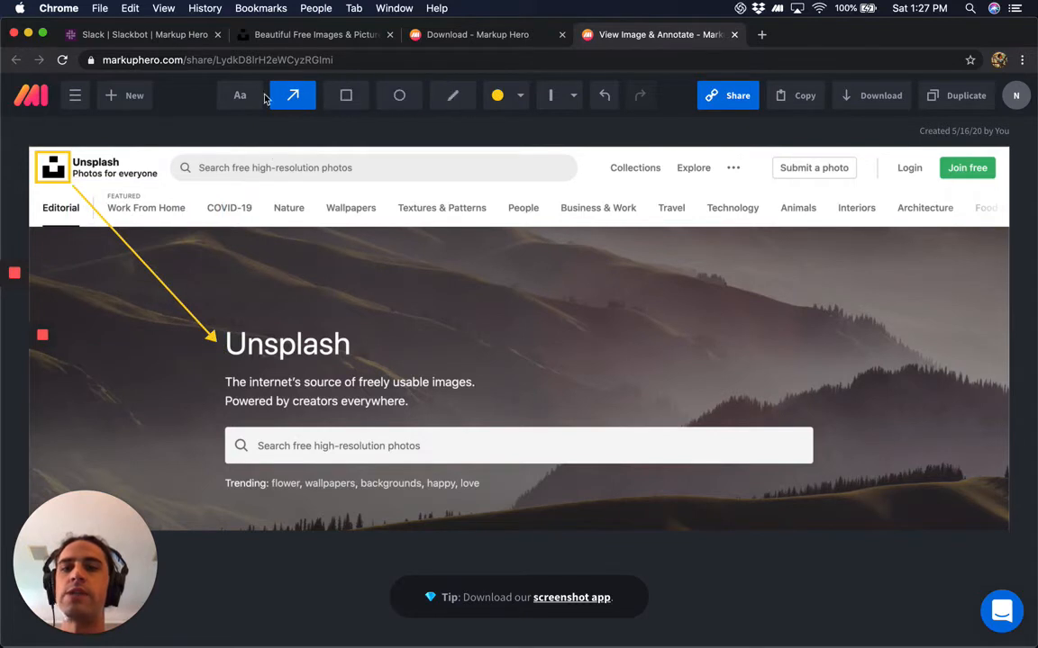
Add the text note 'Can you add the logo here too?' beside the arrow.
{"action": "left_click", "coordinate": [239, 93]}
{"action": "type", "text": "Can you add the l"}
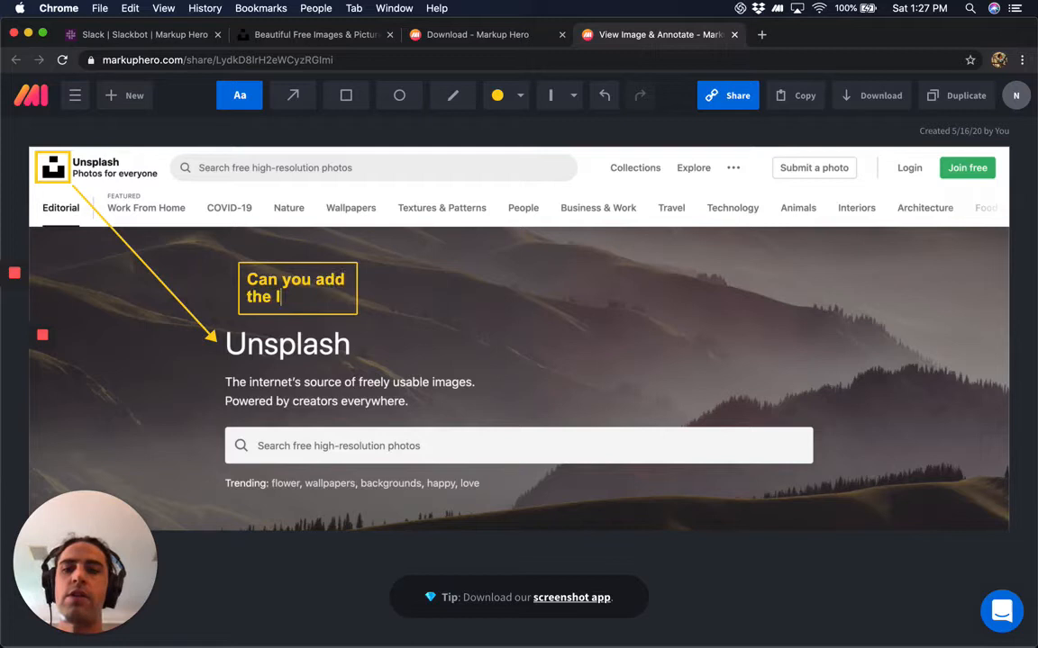
{"action": "type", "text": "ogo here"}
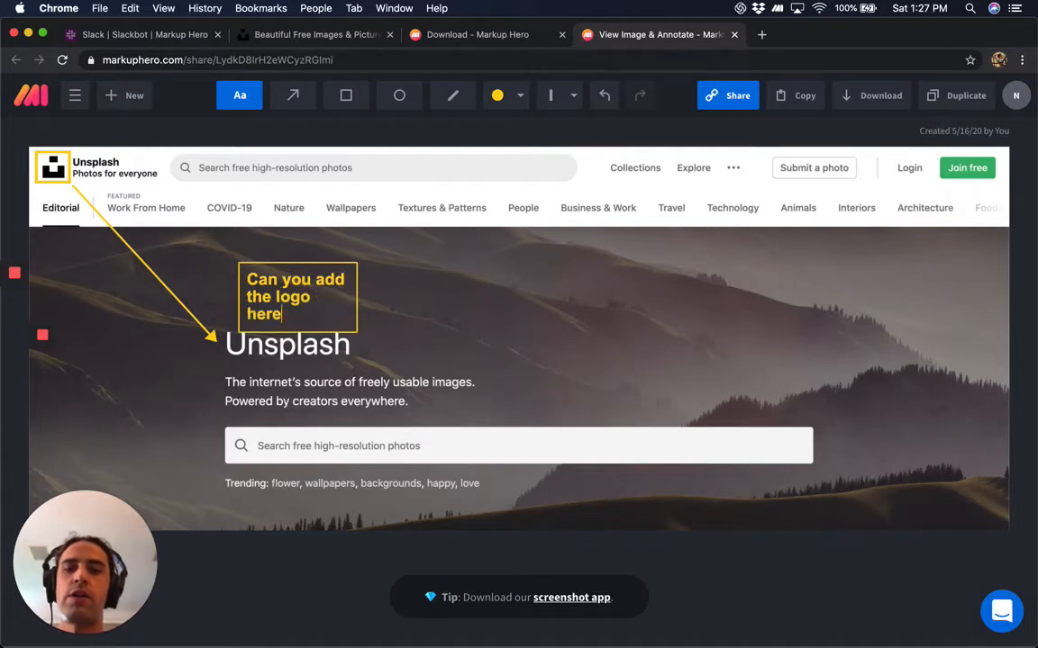
{"action": "type", "text": "too?"}
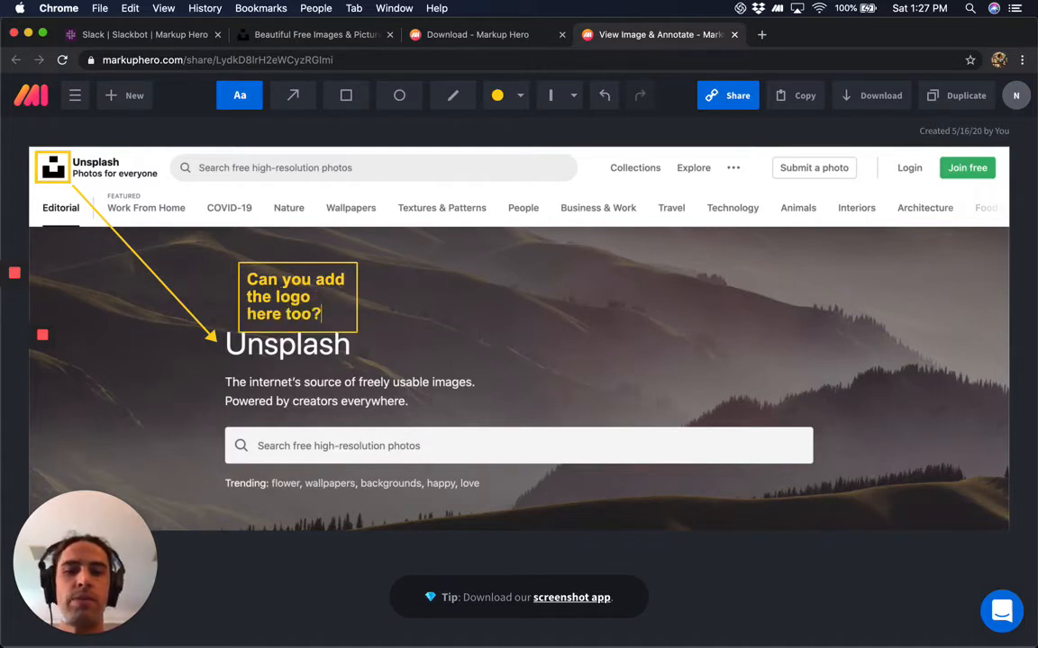
{"action": "left_click", "coordinate": [295, 296]}
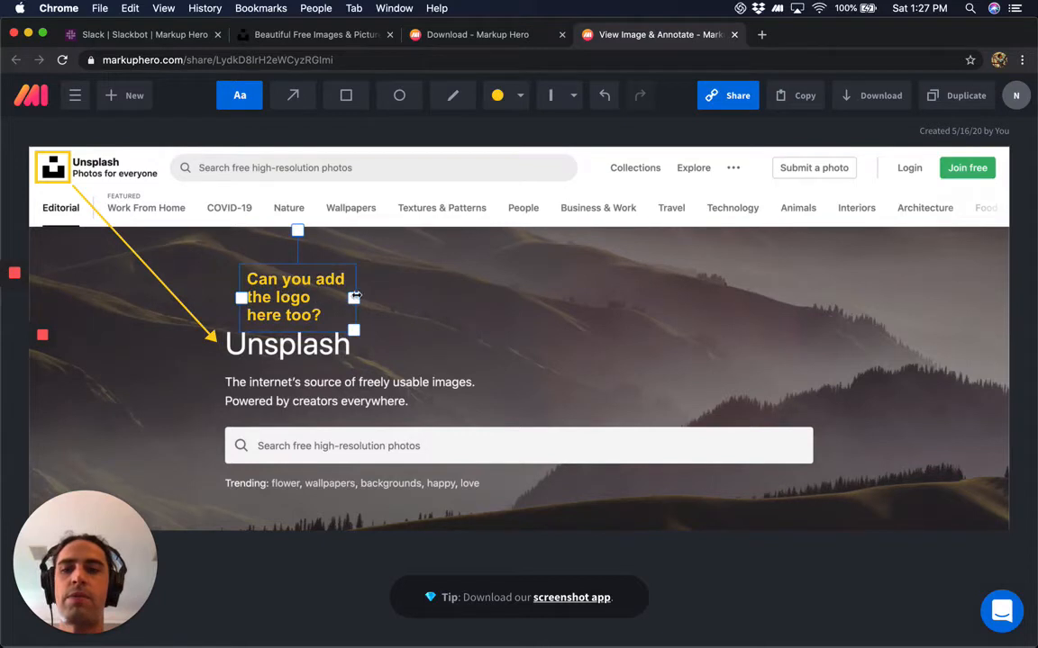
Rotate the question text to run diagonally along the arrow and copy the markup's share link.
{"action": "left_click_drag", "start_coordinate": [296, 297], "coordinate": [152, 314]}
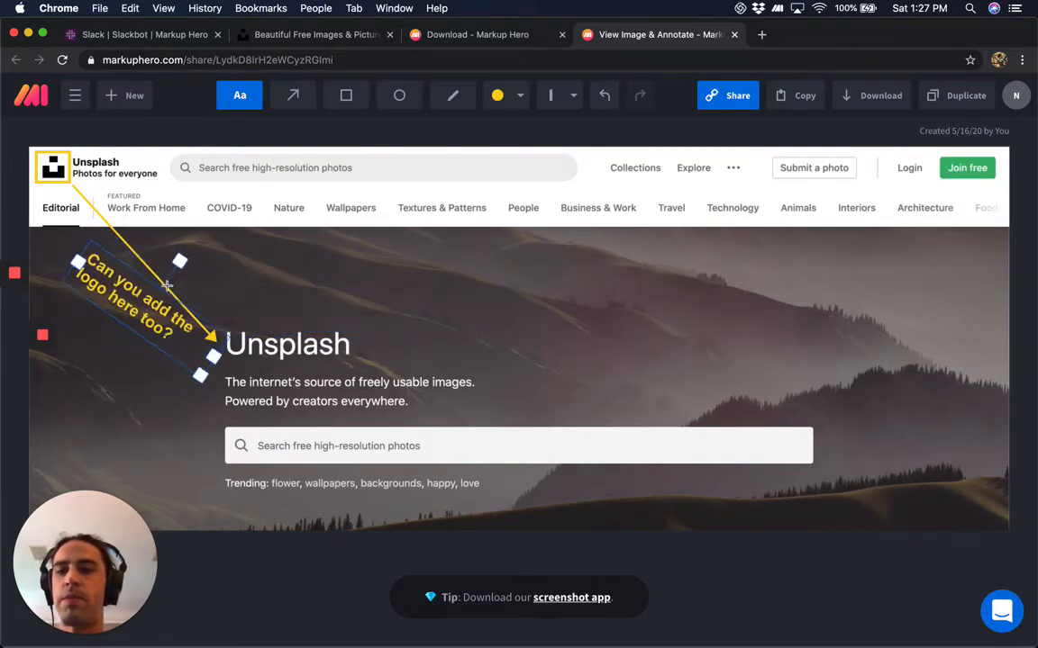
{"action": "left_click_drag", "start_coordinate": [165, 285], "coordinate": [126, 306]}
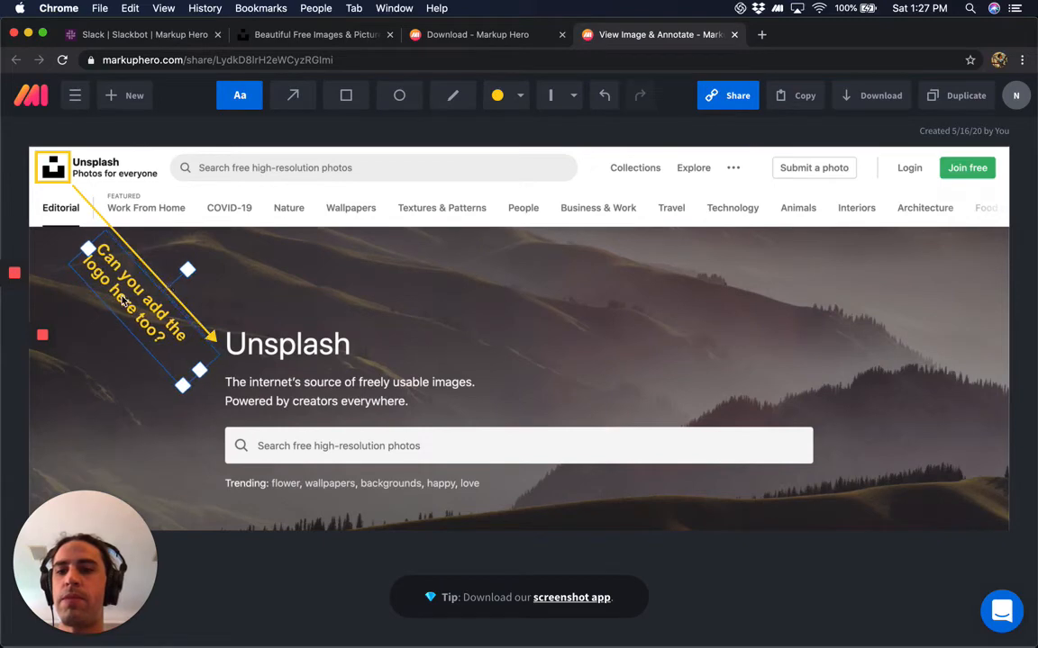
{"action": "left_click", "coordinate": [248, 301]}
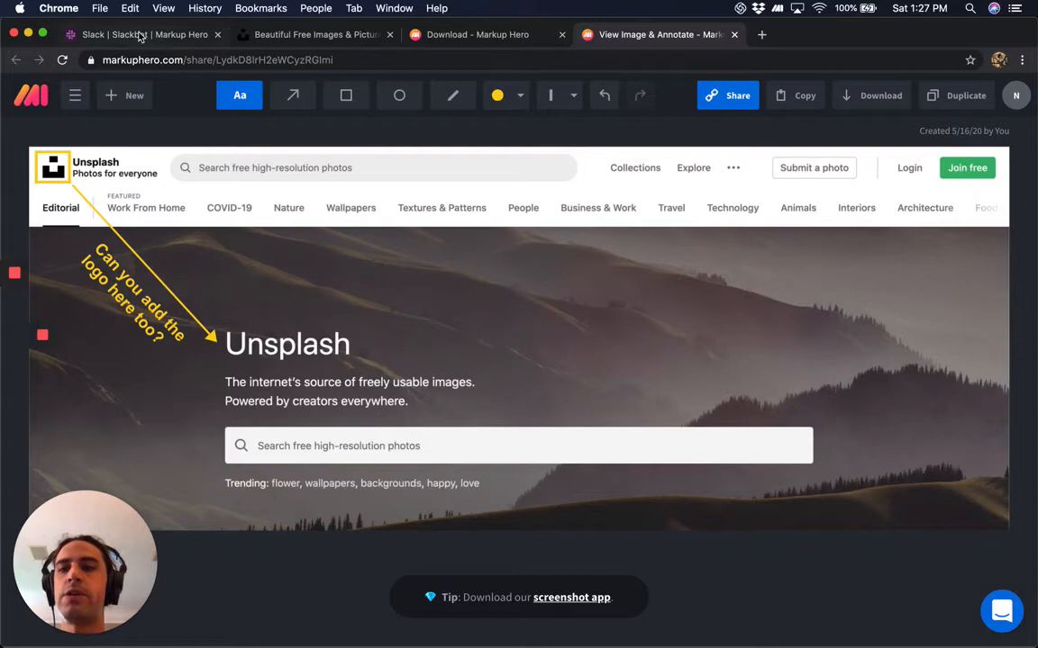
{"action": "left_click", "coordinate": [728, 93]}
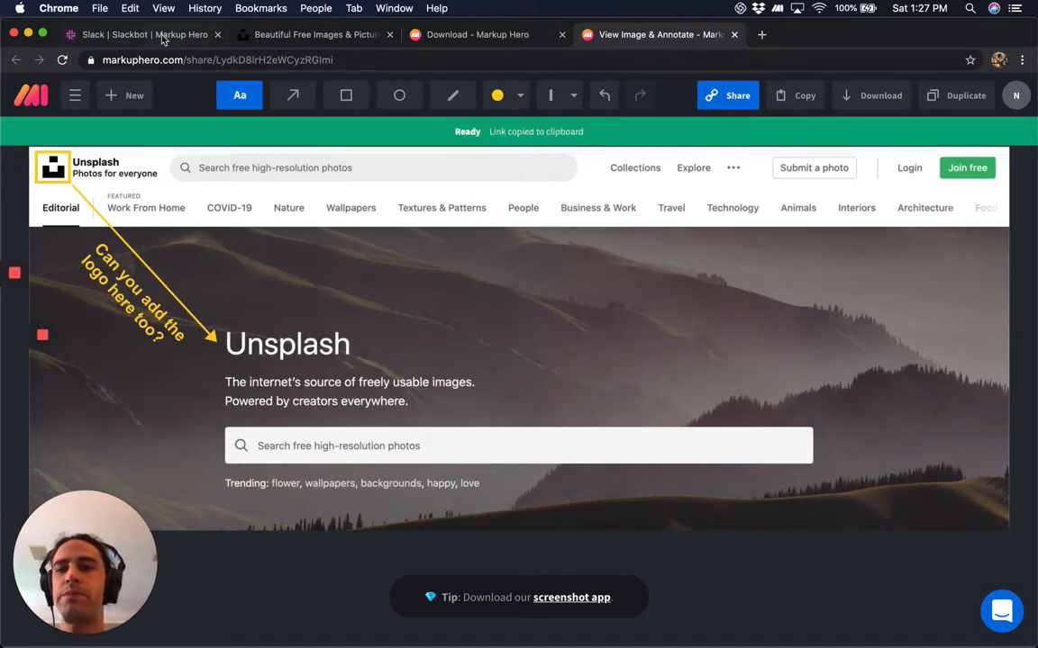
Switch to the Slack tab to post the copied link to Slackbot.
{"action": "left_click", "coordinate": [135, 34]}
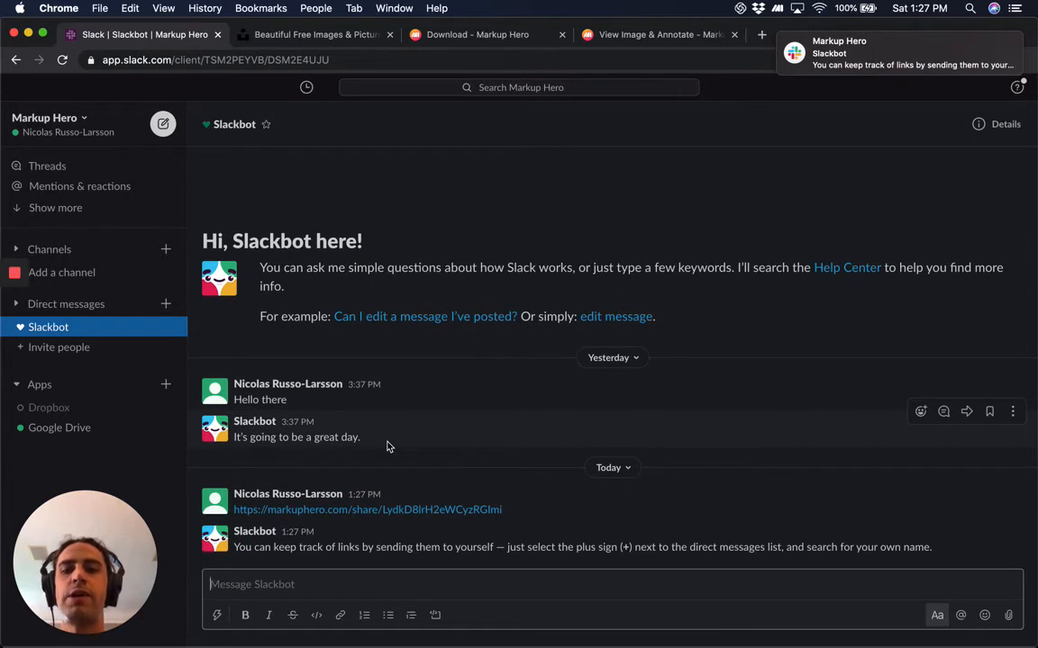
{"action": "mouse_move", "coordinate": [670, 43]}
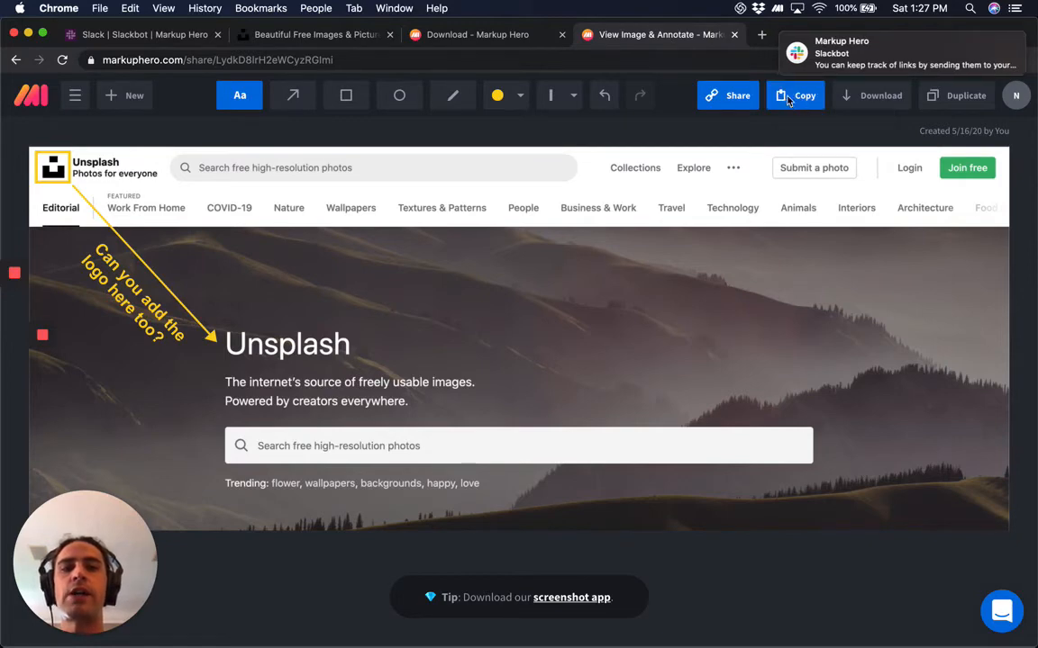
Copy the annotated screenshot as an image and upload it into the Slackbot conversation.
{"action": "left_click", "coordinate": [794, 95]}
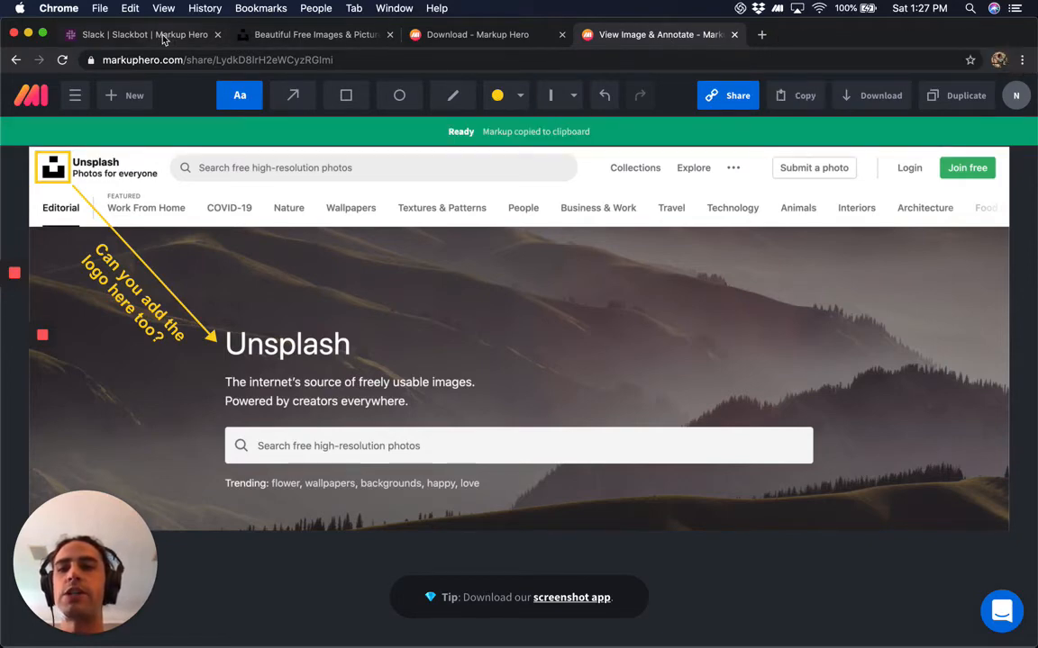
{"action": "left_click", "coordinate": [136, 34]}
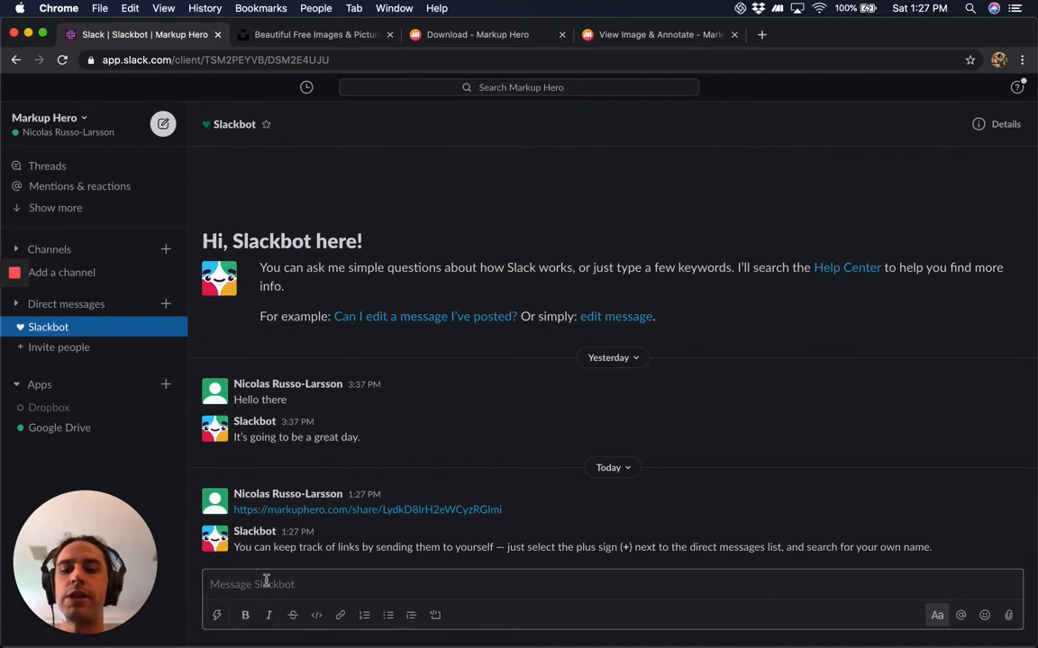
{"action": "left_click", "coordinate": [1009, 616]}
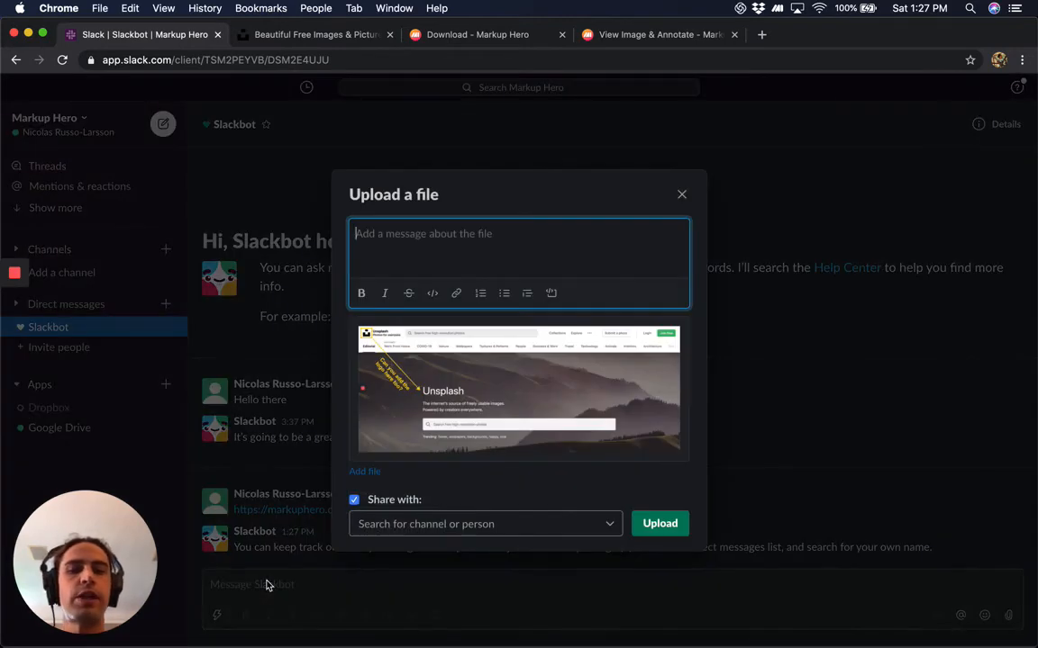
{"action": "left_click", "coordinate": [660, 523]}
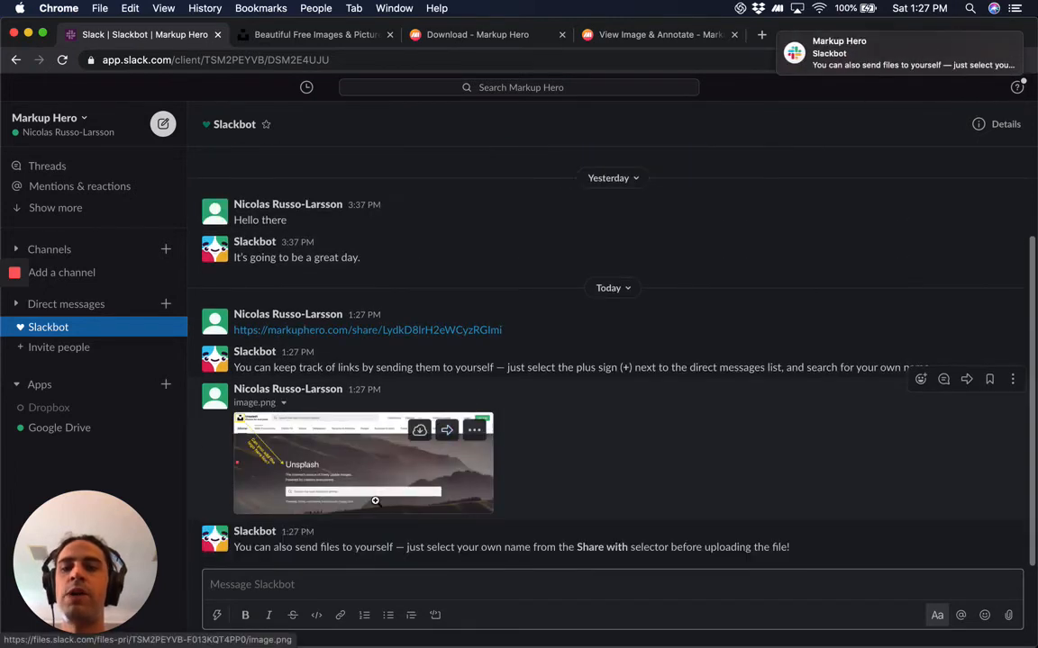
{"action": "mouse_move", "coordinate": [441, 314]}
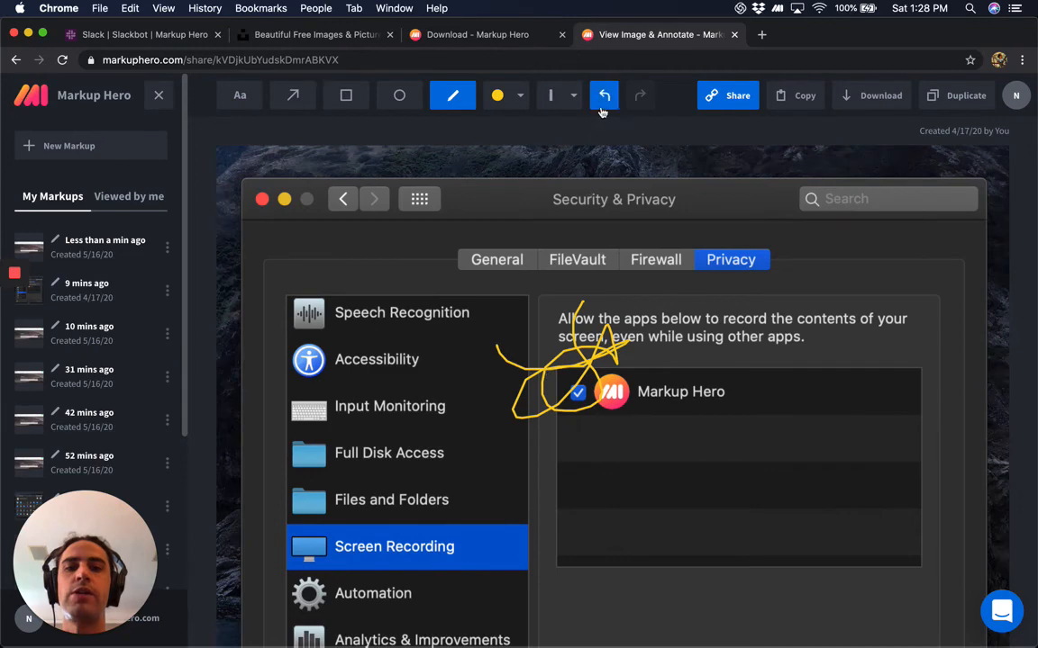
Undo the yellow scribble on the other markup and reopen the Unsplash markup from My Markups.
{"action": "left_click", "coordinate": [604, 96]}
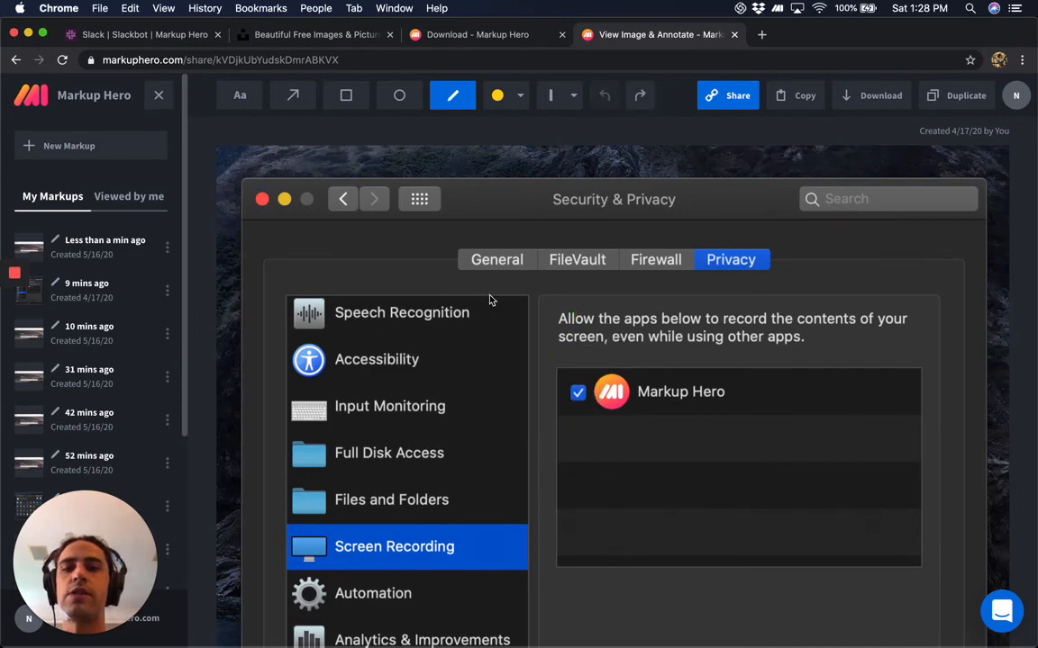
{"action": "left_click", "coordinate": [105, 241]}
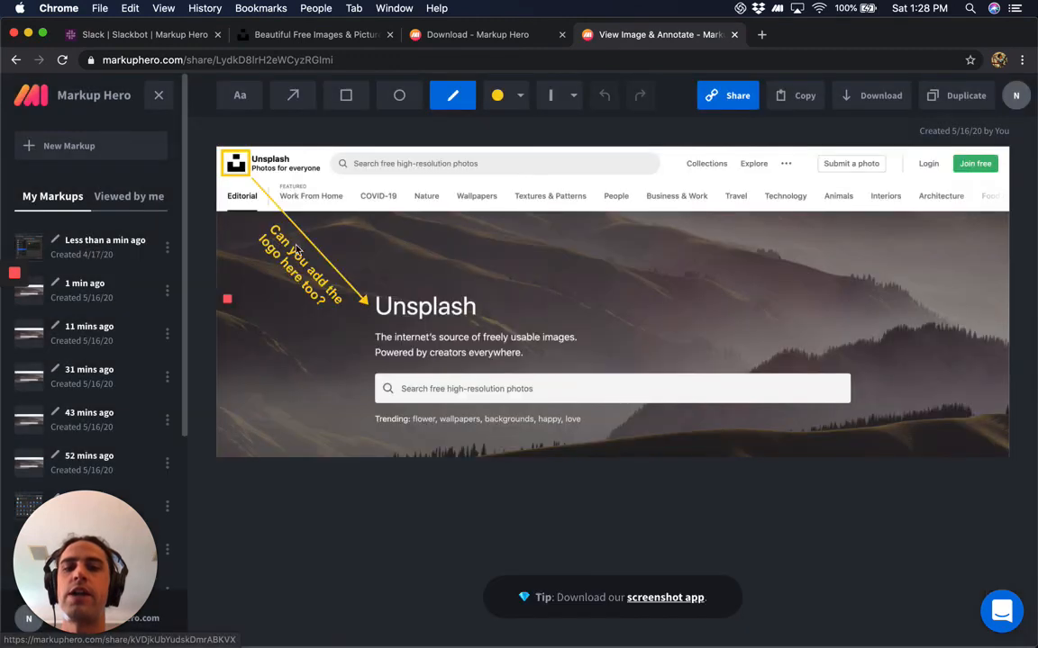
Close the My Markups sidebar so the annotated screenshot fills the editor.
{"action": "left_click", "coordinate": [239, 96]}
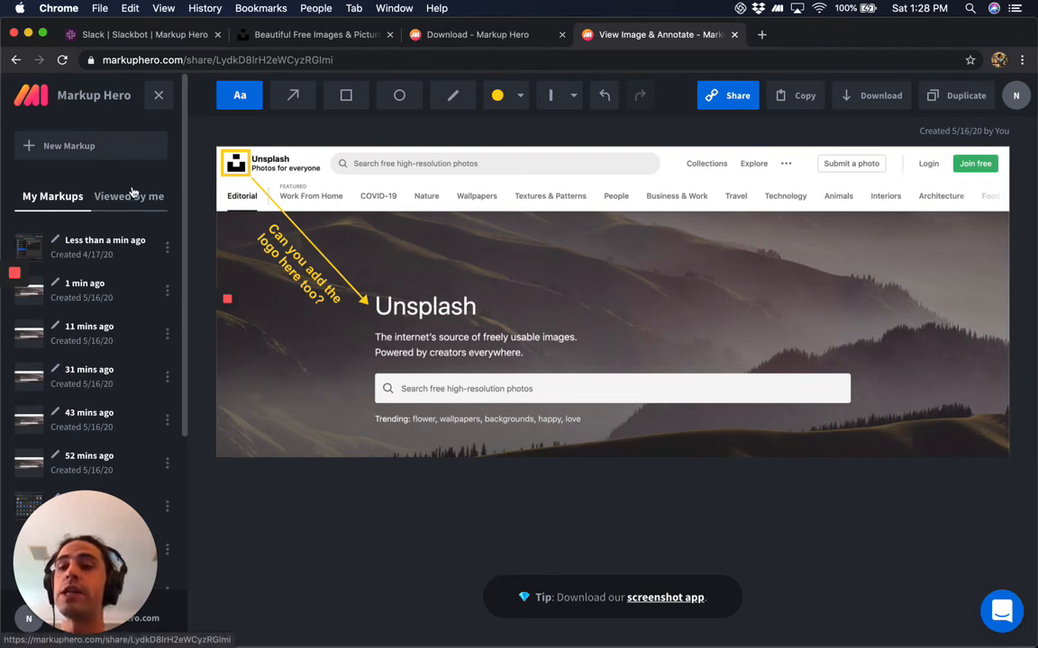
{"action": "mouse_move", "coordinate": [133, 184]}
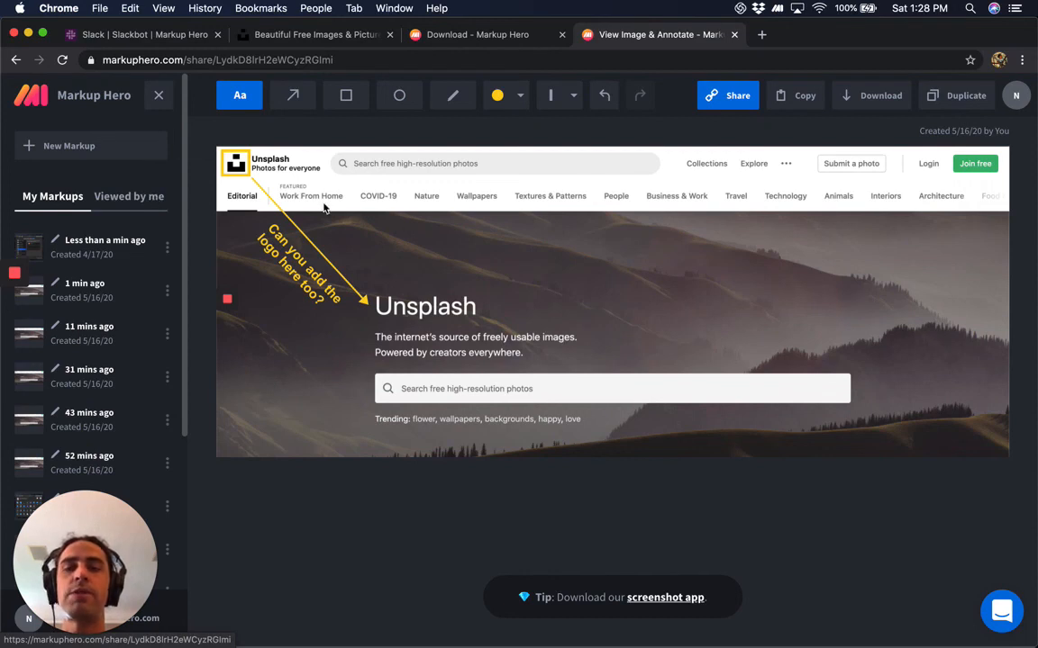
{"action": "left_click", "coordinate": [158, 95]}
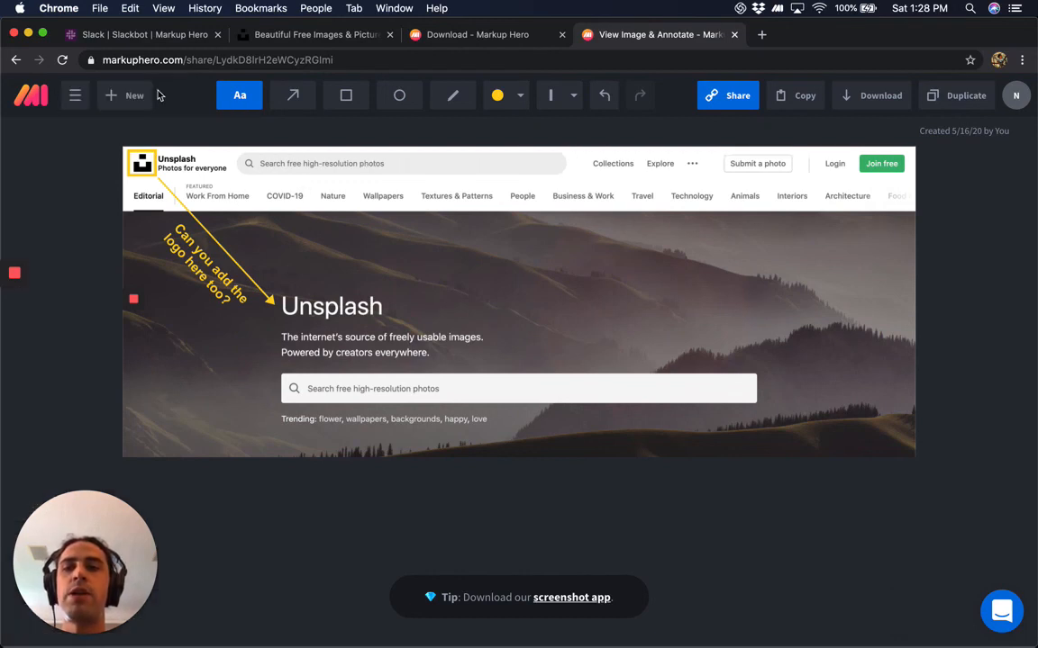
{"action": "mouse_move", "coordinate": [310, 181]}
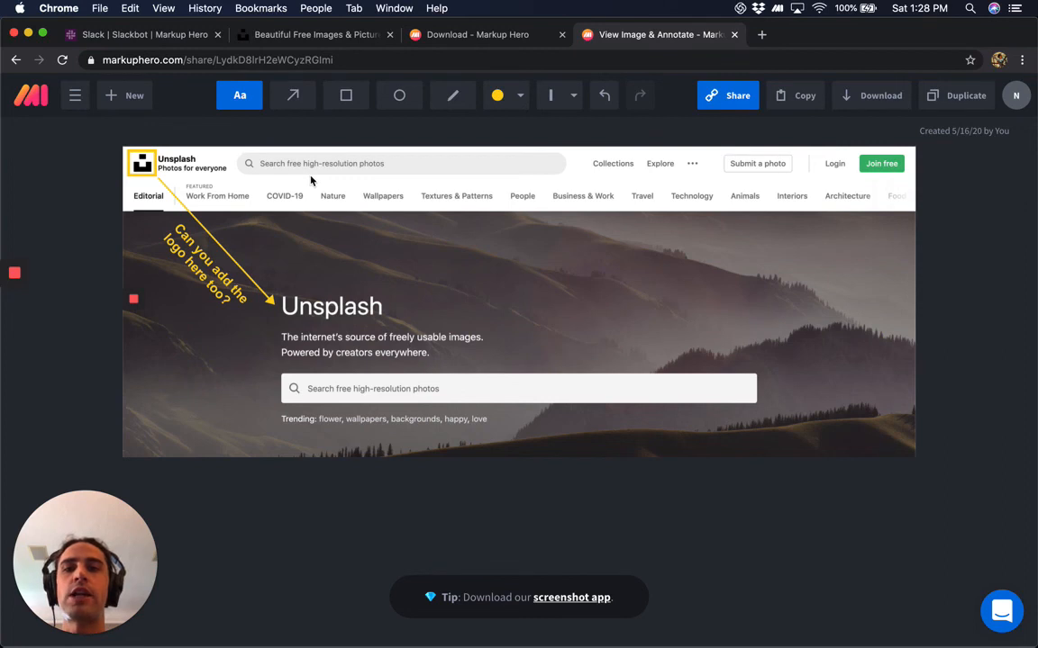